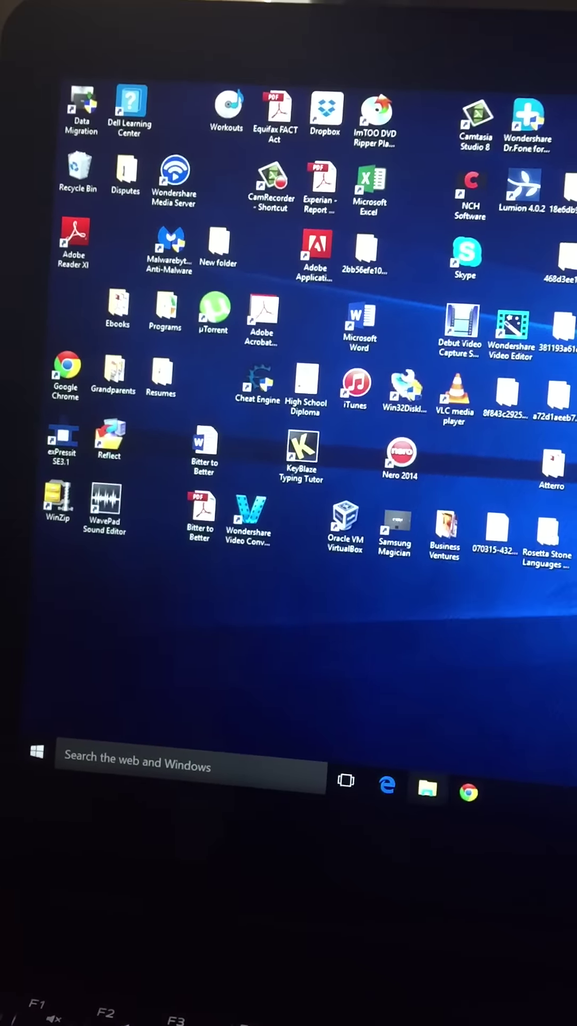
# - Launch File Explorer from the taskbar, landing on Quick access with frequent folders and recent files
pyautogui.click(426, 793)
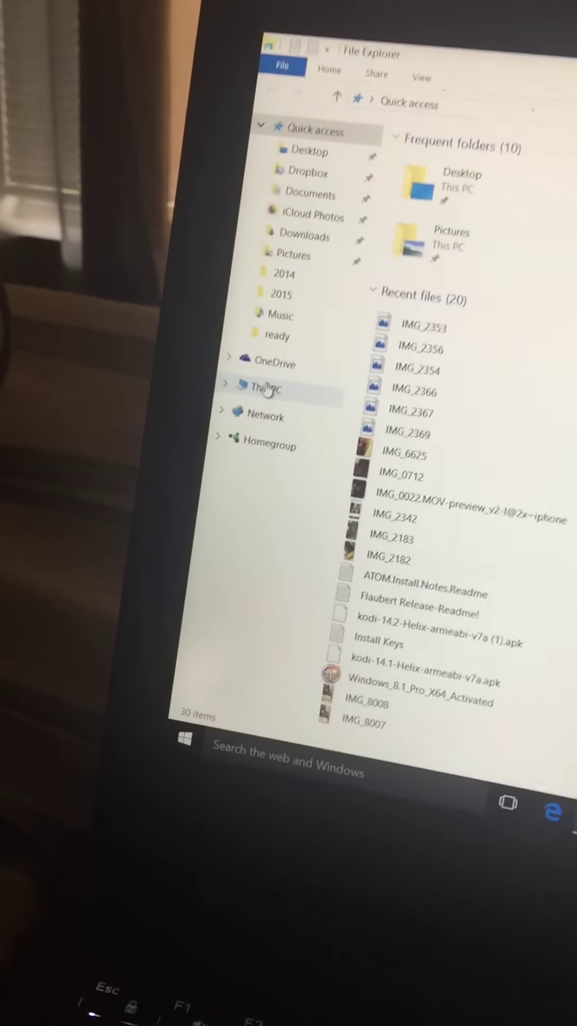
# - Bring up Properties of This PC to reach the System page (Windows 10 Pro, 16 GB RAM, 64-bit)
pyautogui.rightClick(270, 389)
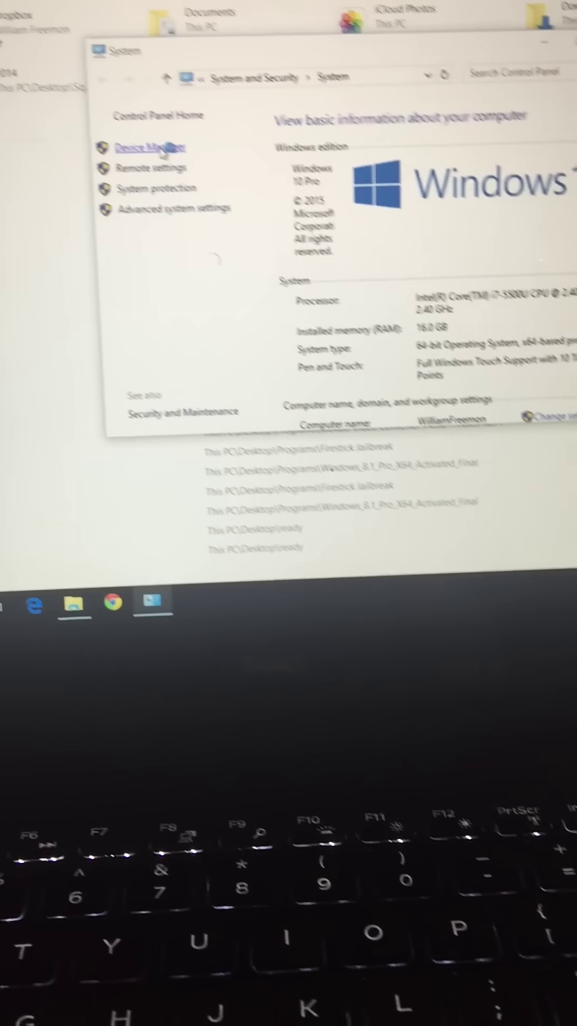
# - In Device Manager under Display adapters, bring up the AMD Radeon R7 M270 context menu offering Disable
pyautogui.click(154, 148)
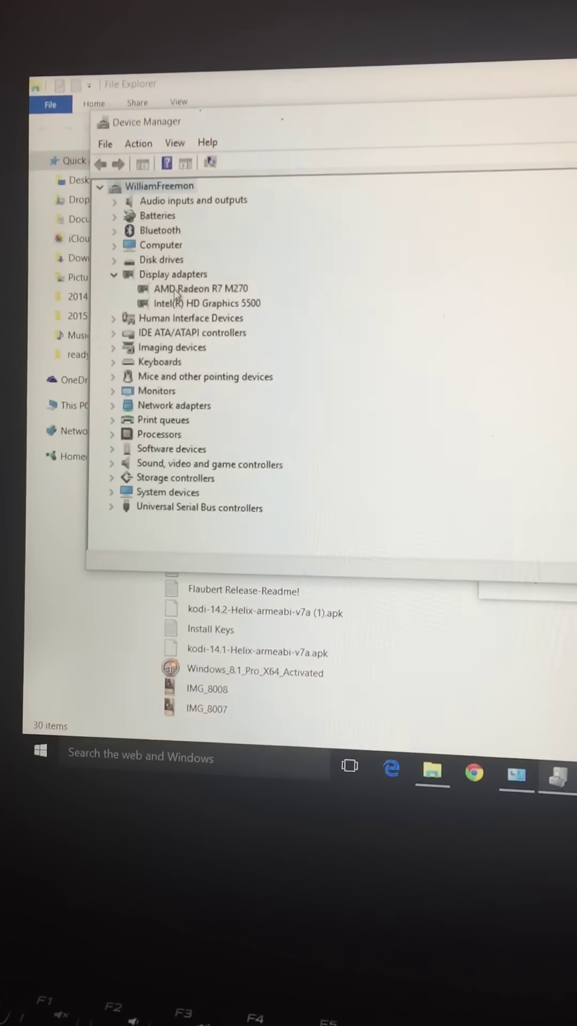
pyautogui.rightClick(186, 304)
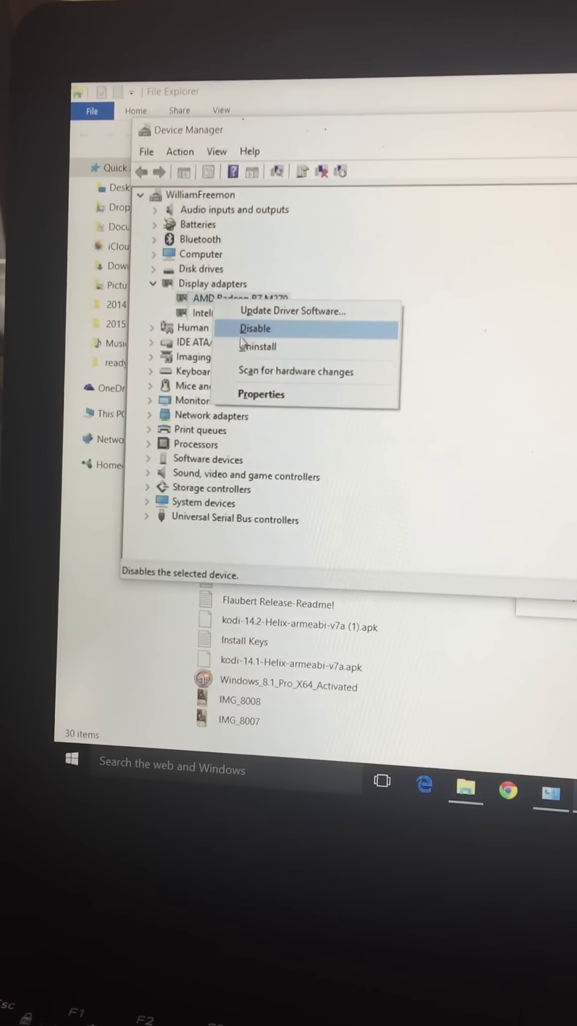